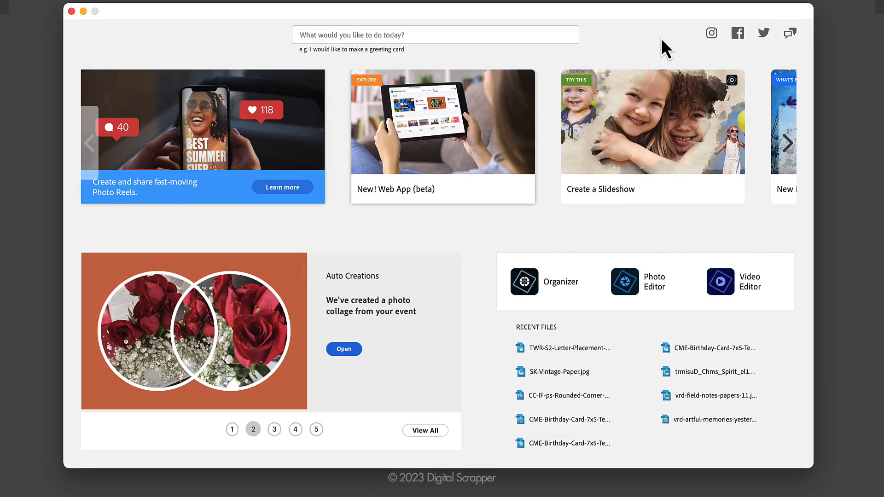
pyautogui.moveTo(651, 67)
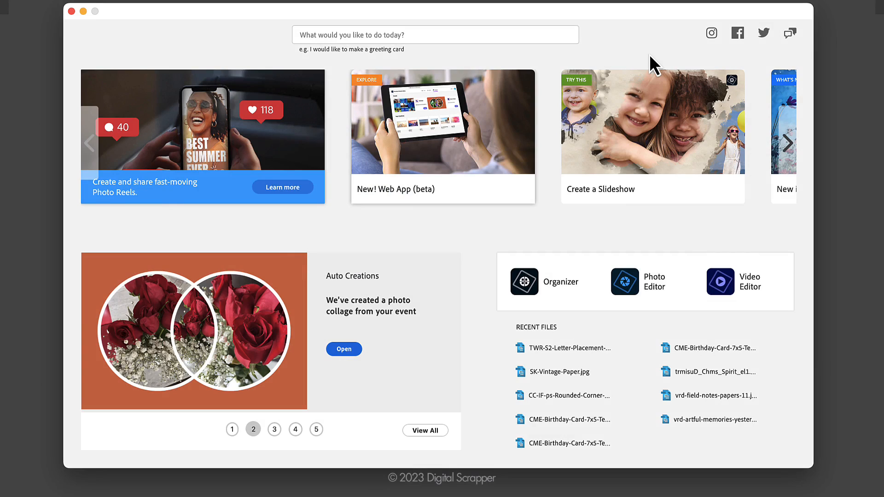
pyautogui.moveTo(620, 69)
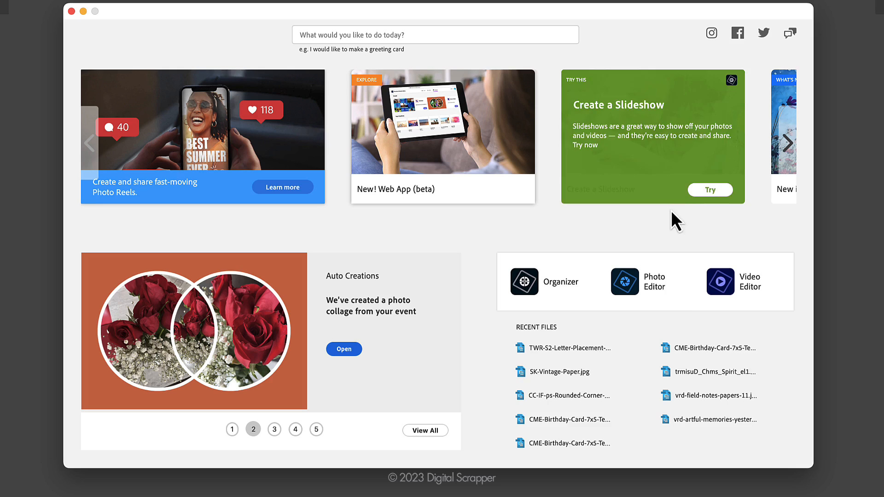
# Launch the Photo Editor from the Elements 2024 Home Screen.
pyautogui.click(629, 289)
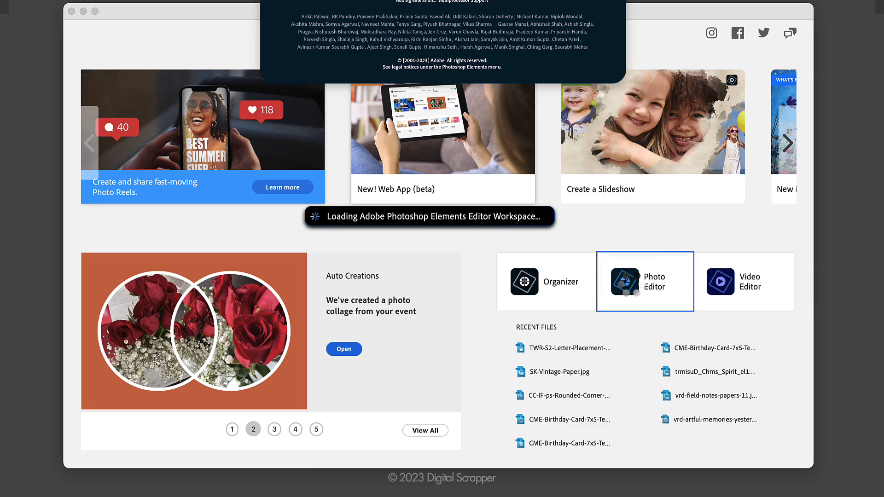
# Let the Editor finish loading with the Advanced mode tab selected.
pyautogui.click(645, 281)
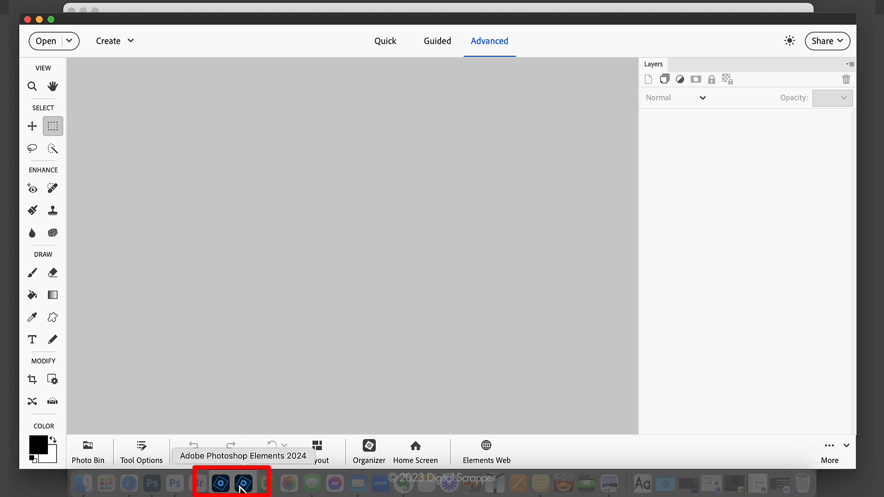
pyautogui.moveTo(220, 490)
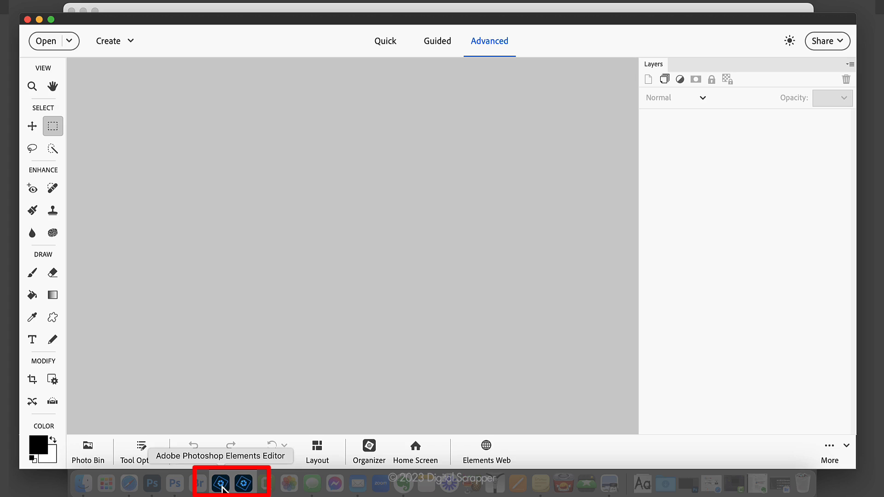
# Quit the Elements Home Screen from the Dock, leaving only the Editor running.
pyautogui.click(222, 486)
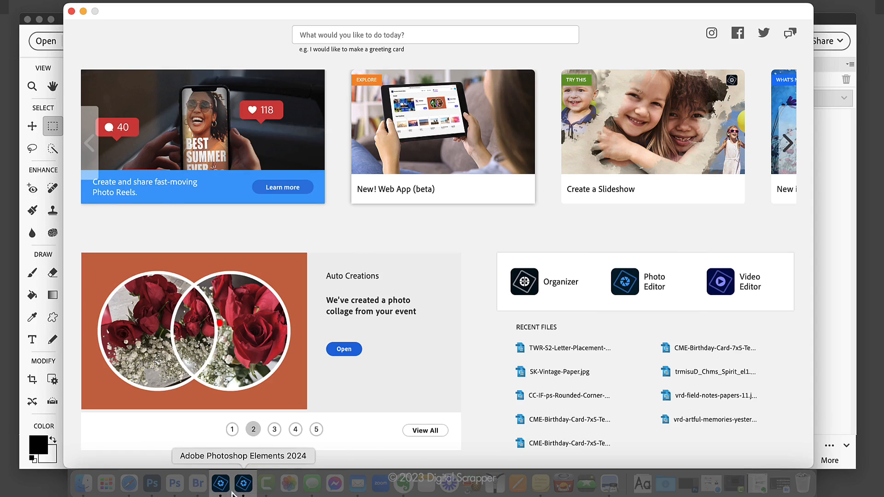
pyautogui.click(219, 483)
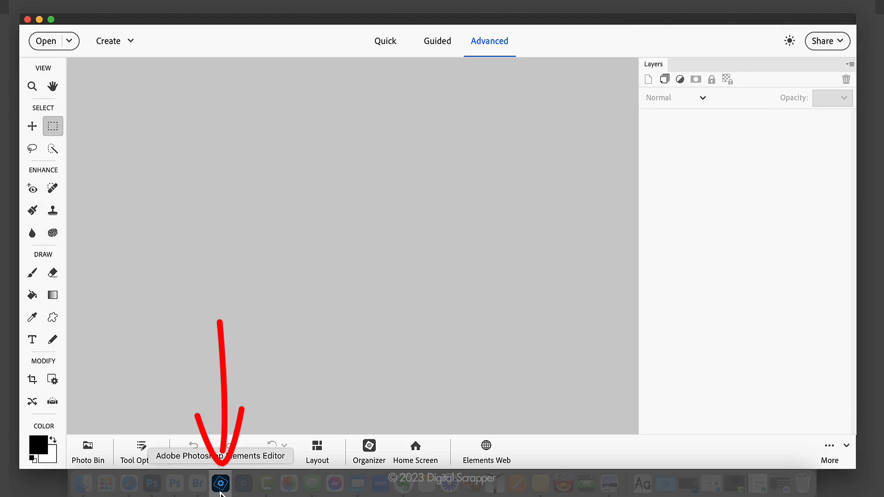